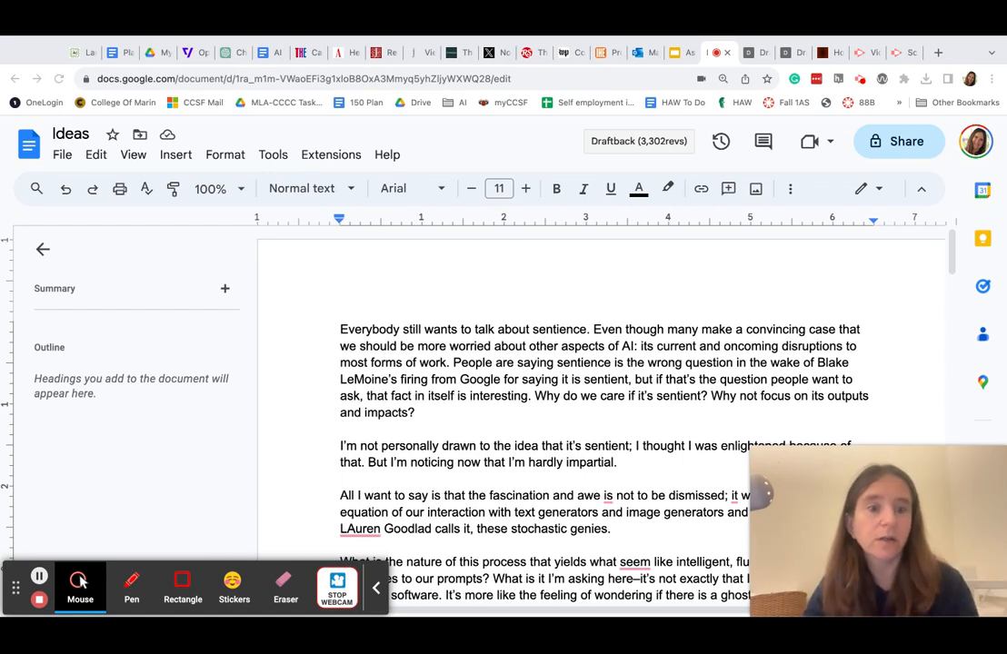
mouse_move(660, 350)
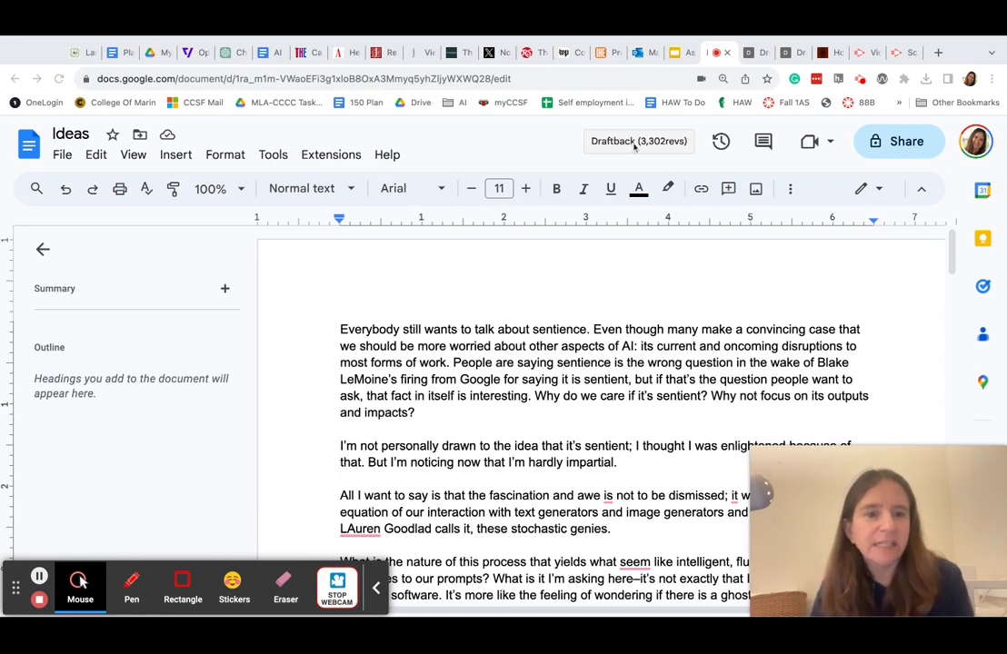
mouse_move(514, 135)
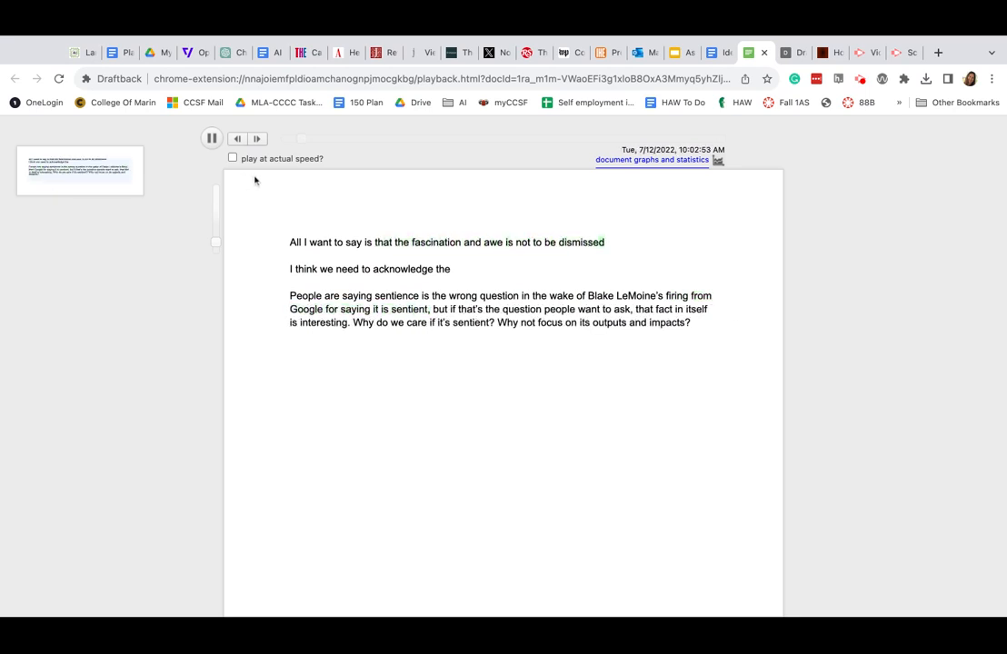
- Pause and resume the Draftback replay of 'Ideas', then open its document graphs and statistics
click(212, 138)
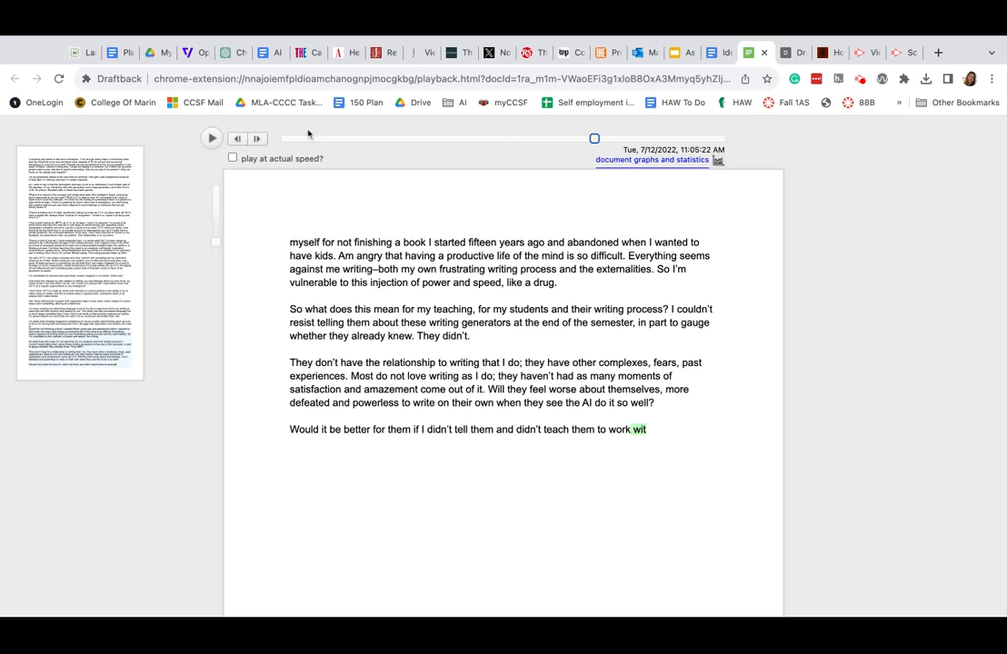
click(211, 138)
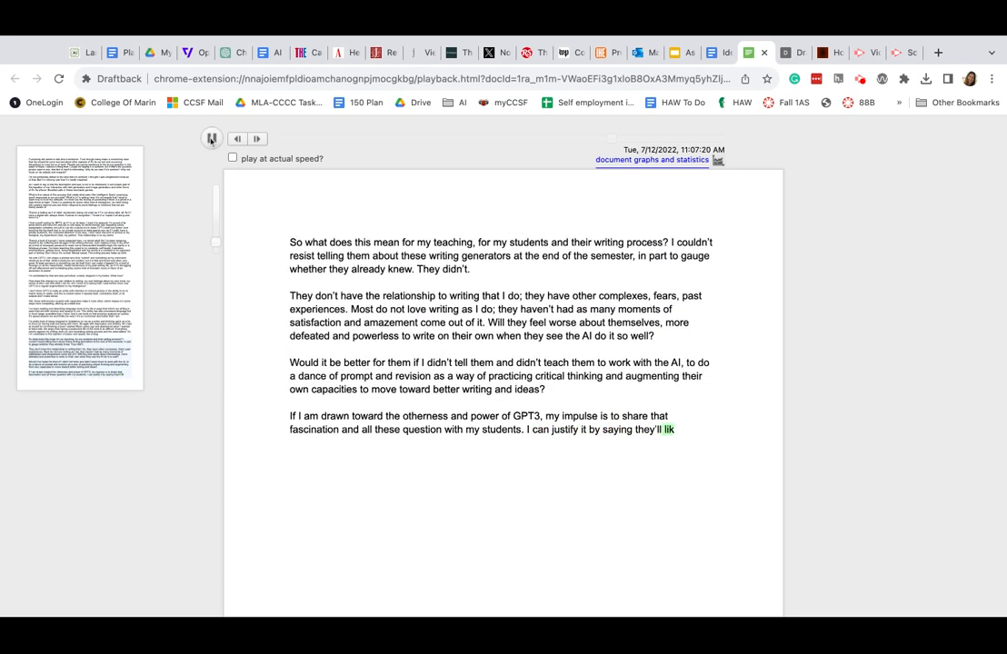
click(210, 138)
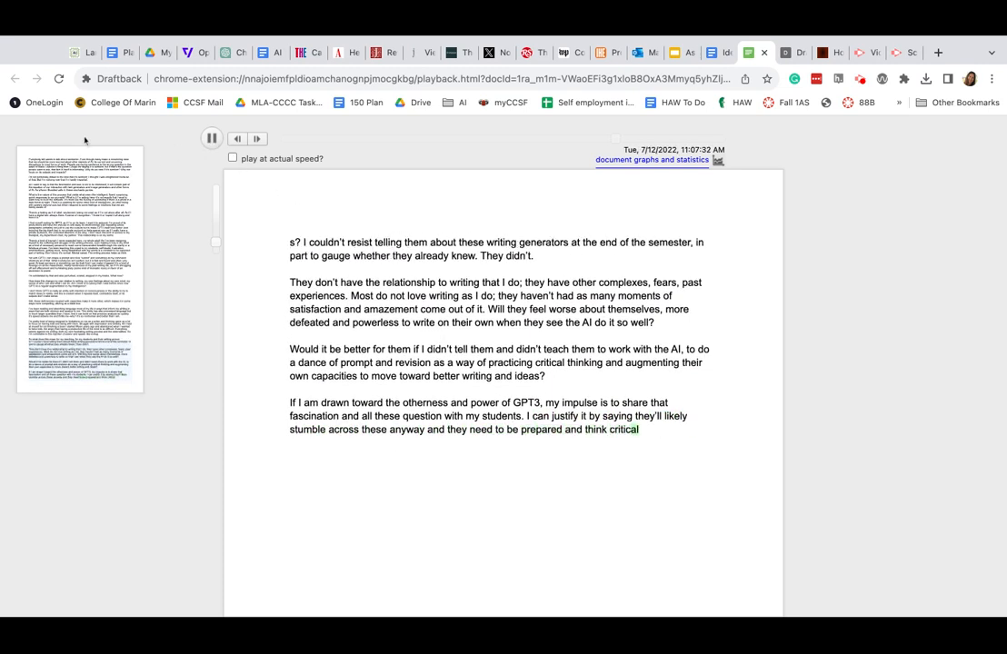
click(211, 138)
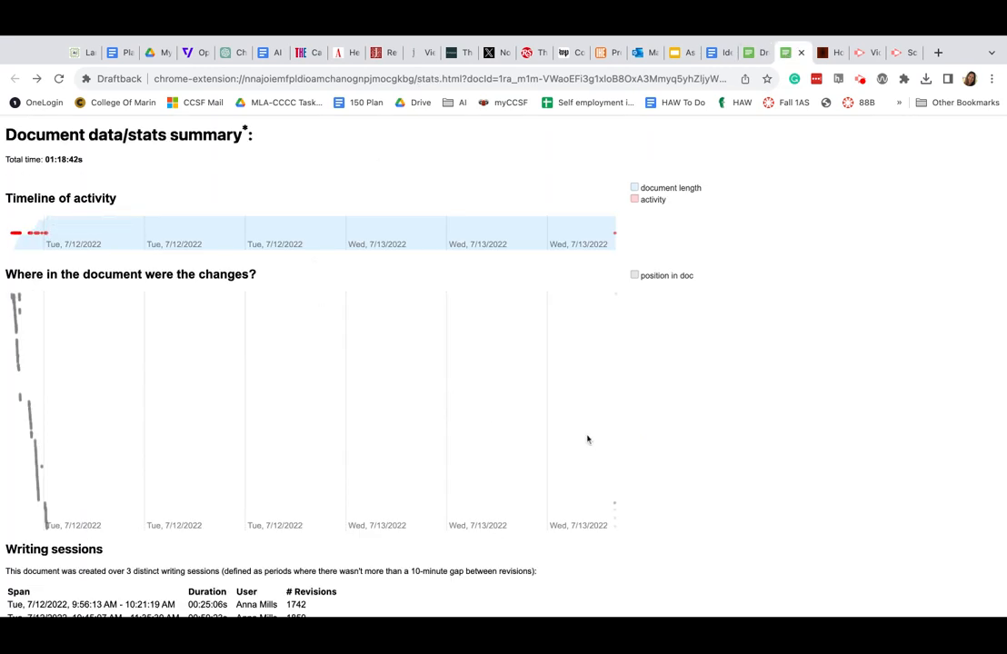
mouse_move(22, 321)
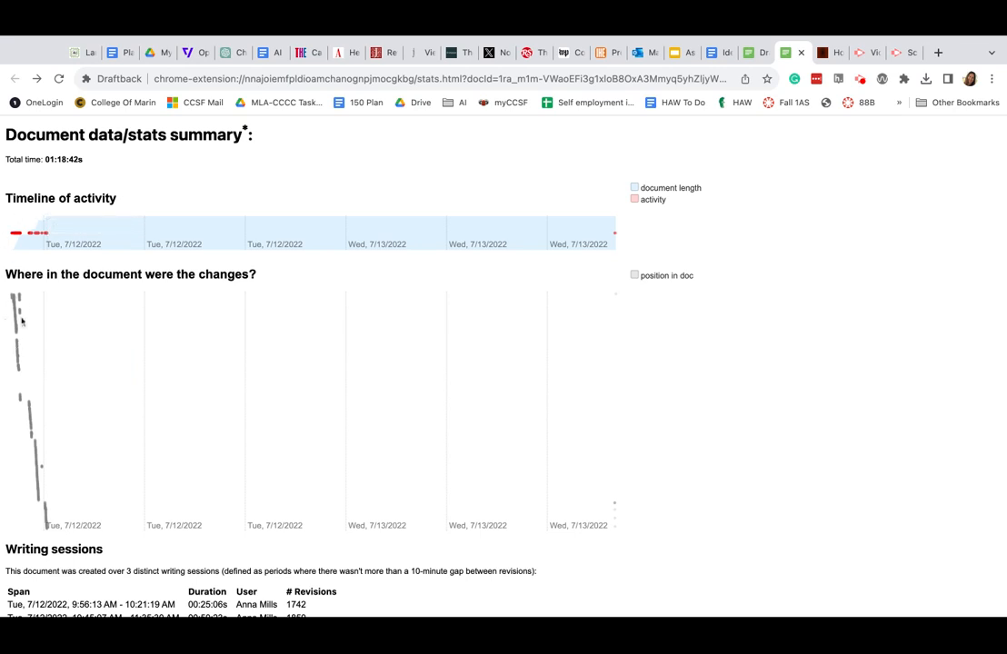
mouse_move(53, 489)
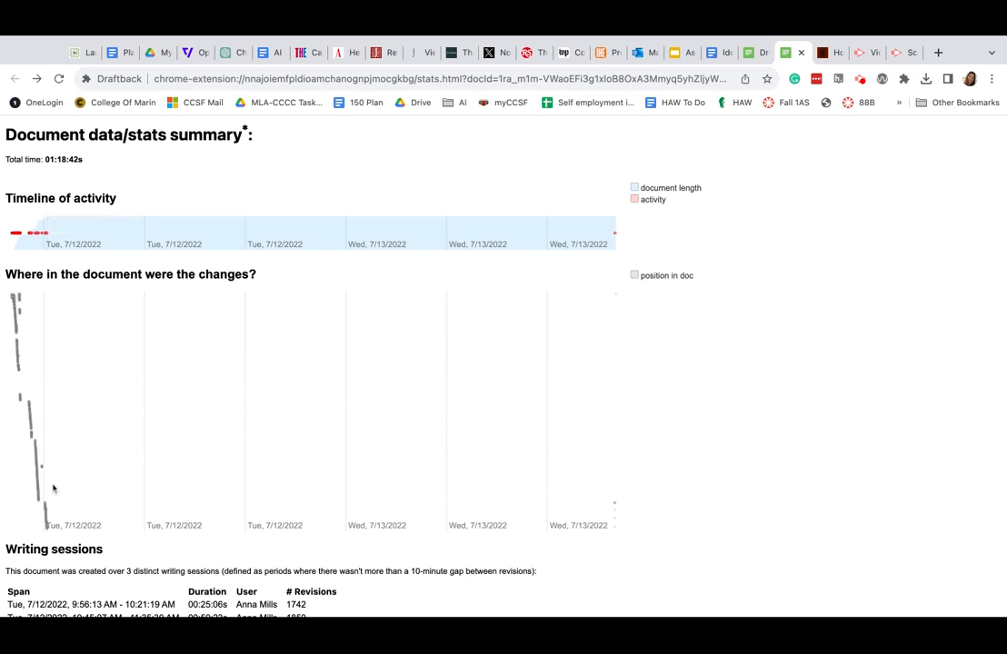
mouse_move(12, 297)
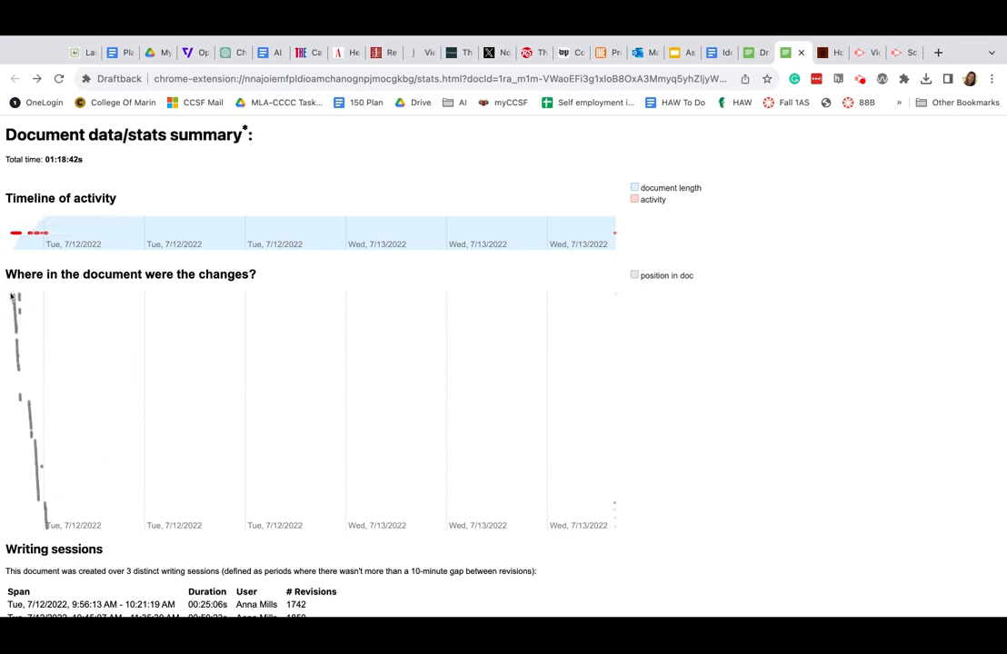
mouse_move(18, 235)
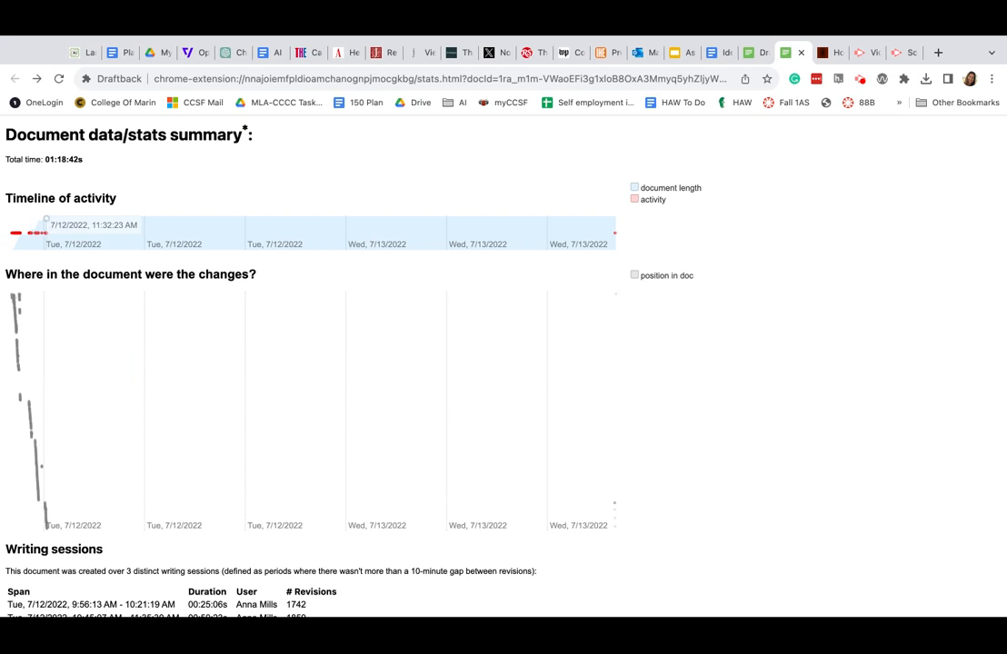
mouse_move(592, 178)
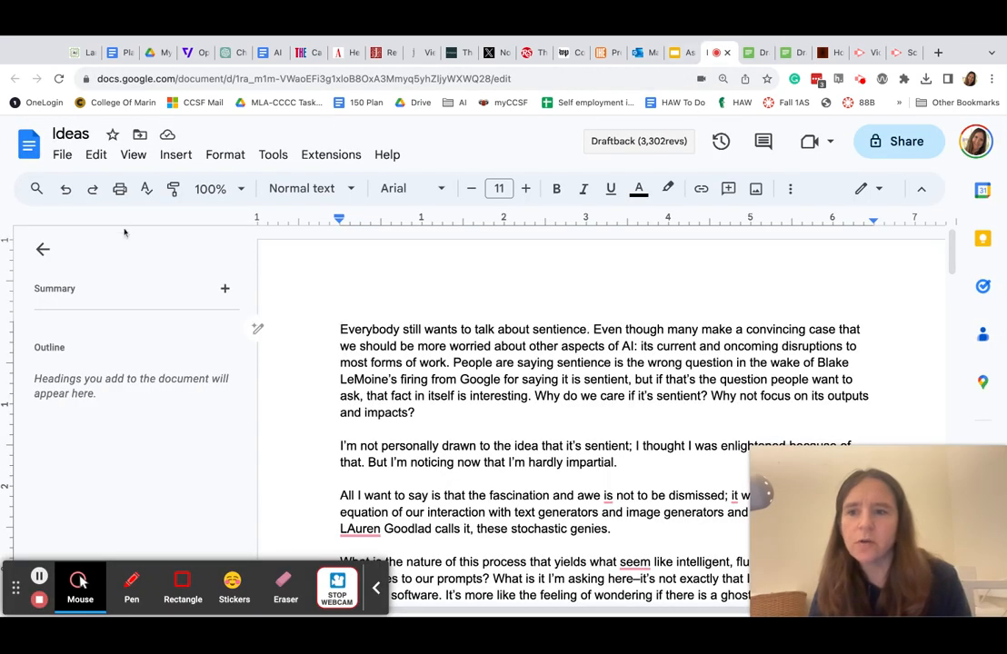
- Open version history and review the July 12 10:04 AM and 10:48 AM versions
click(62, 154)
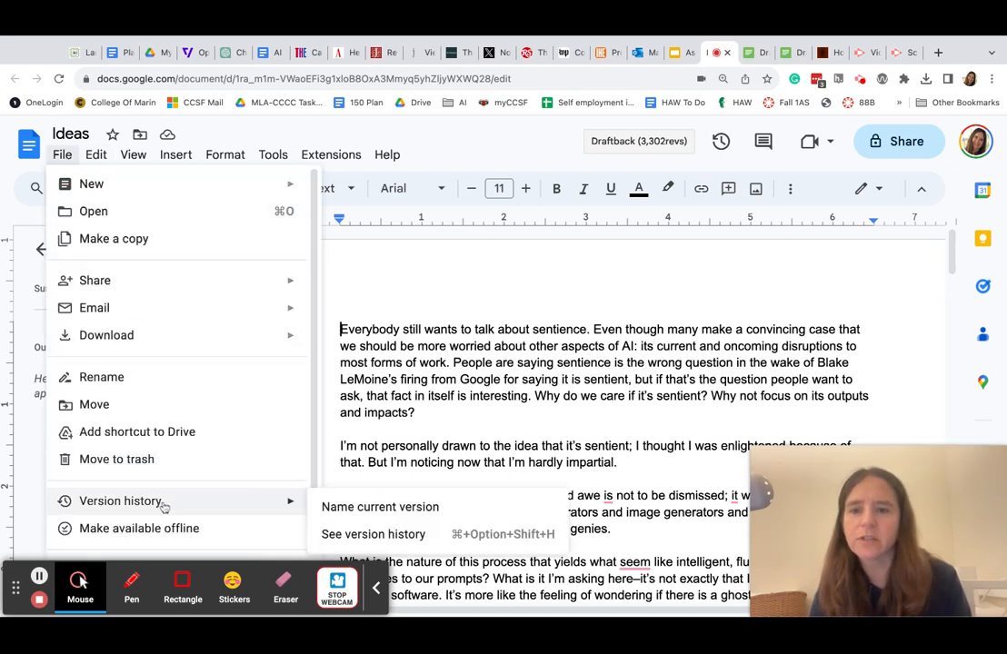
click(372, 534)
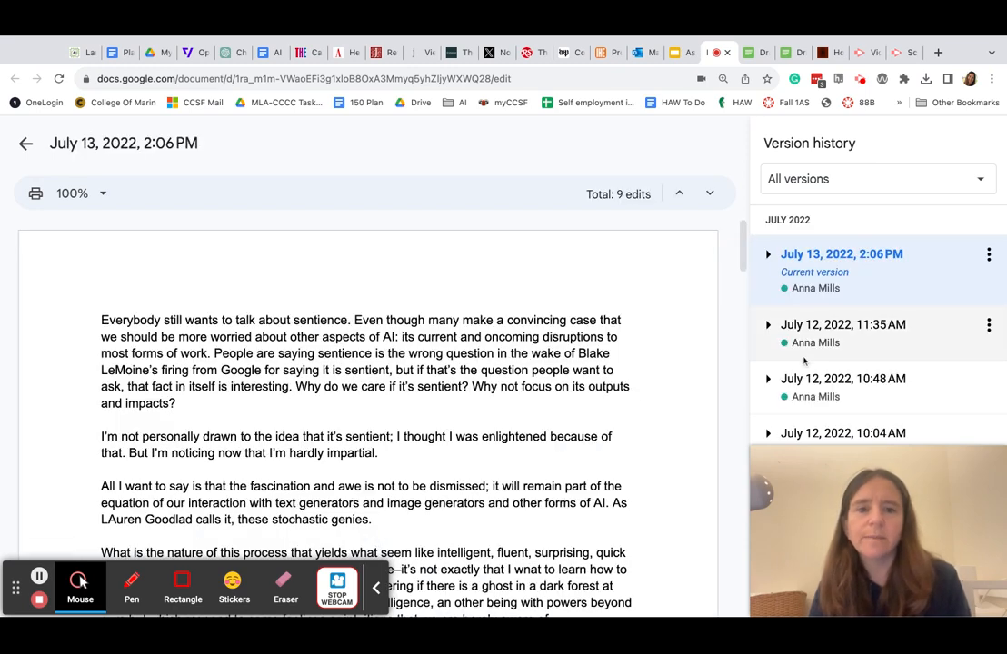
click(842, 433)
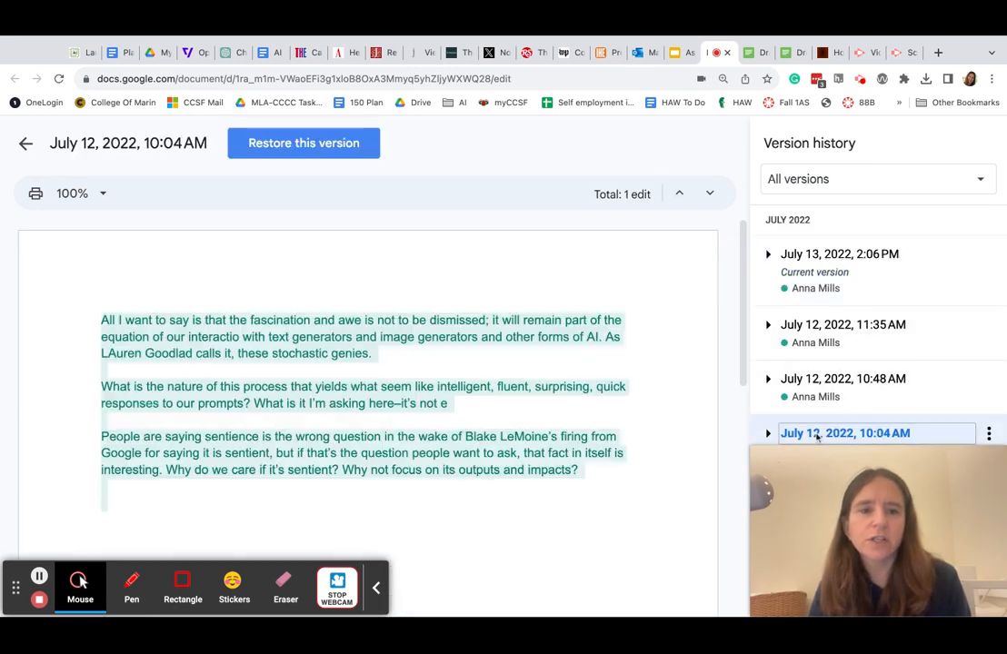
click(843, 379)
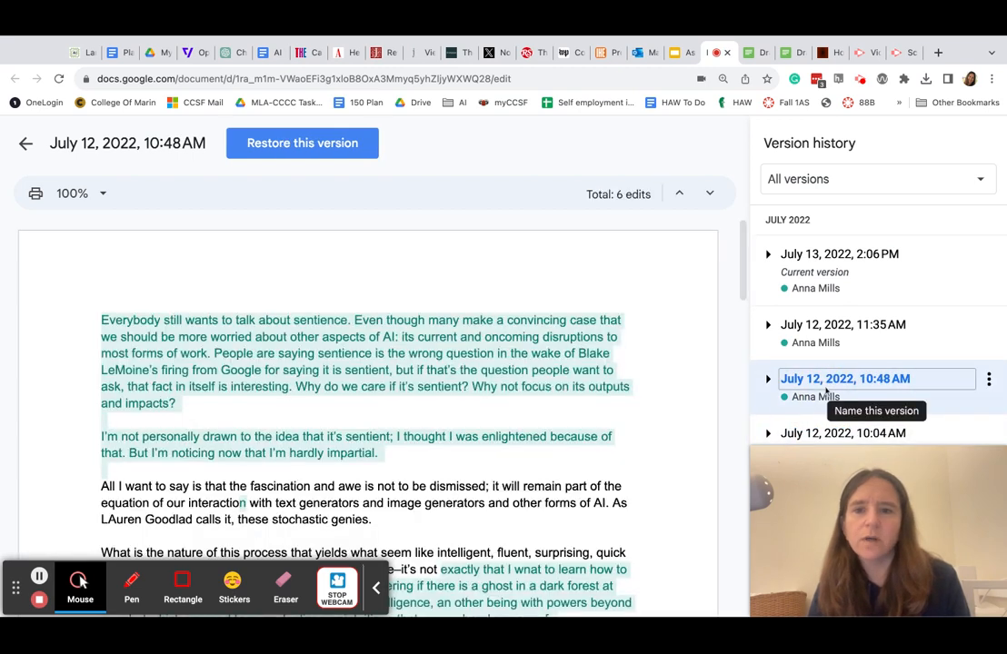
scroll(down, 3)
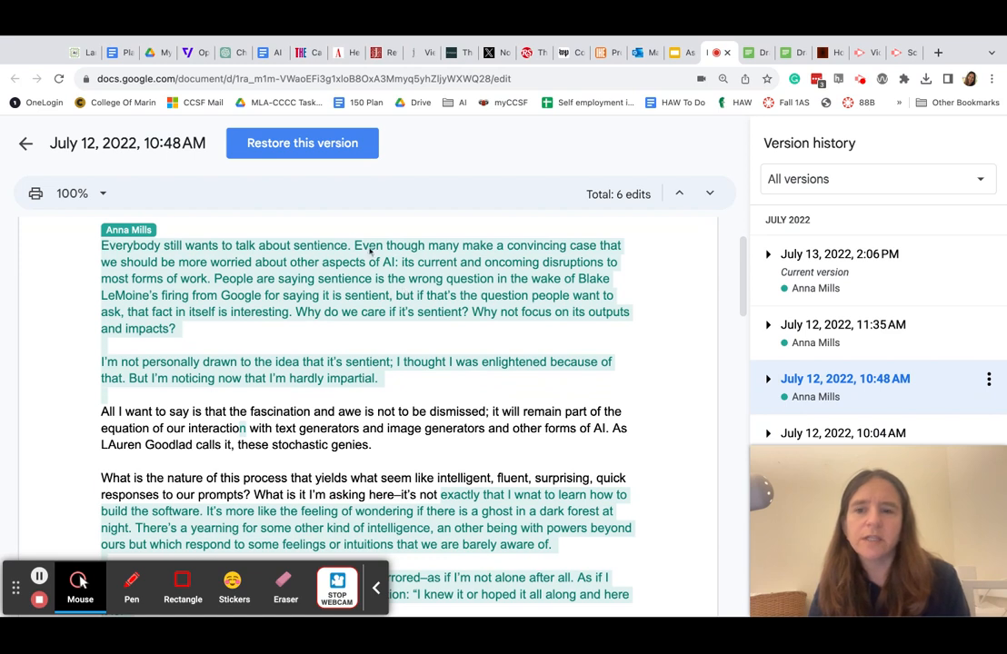
scroll(down, 3)
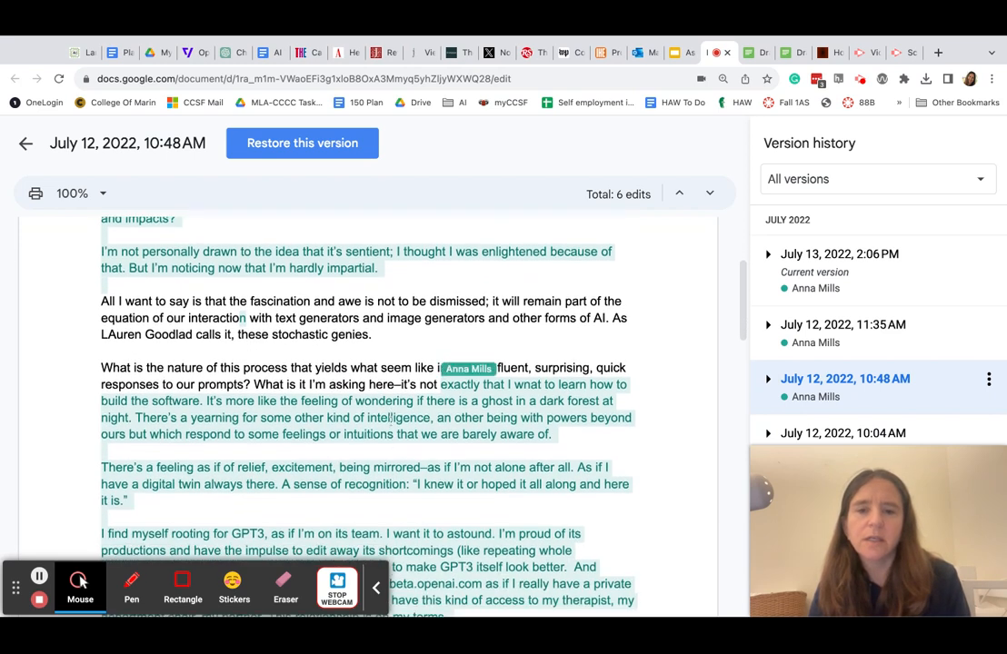
- Scroll through the 10:48 AM version, then return to the normal editing view of 'Ideas'
scroll(down, 3)
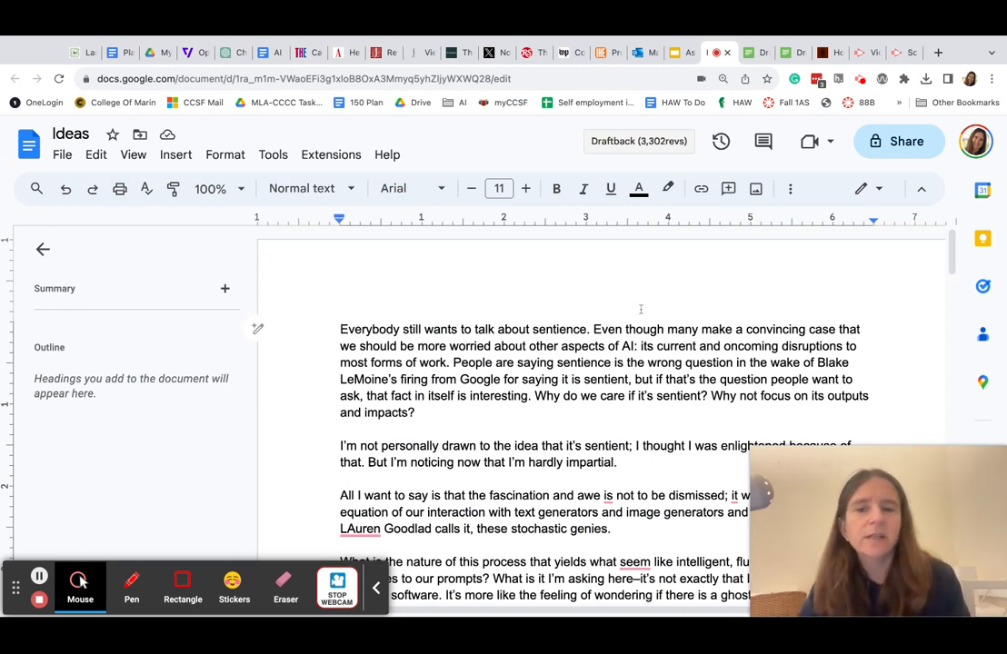
mouse_move(592, 428)
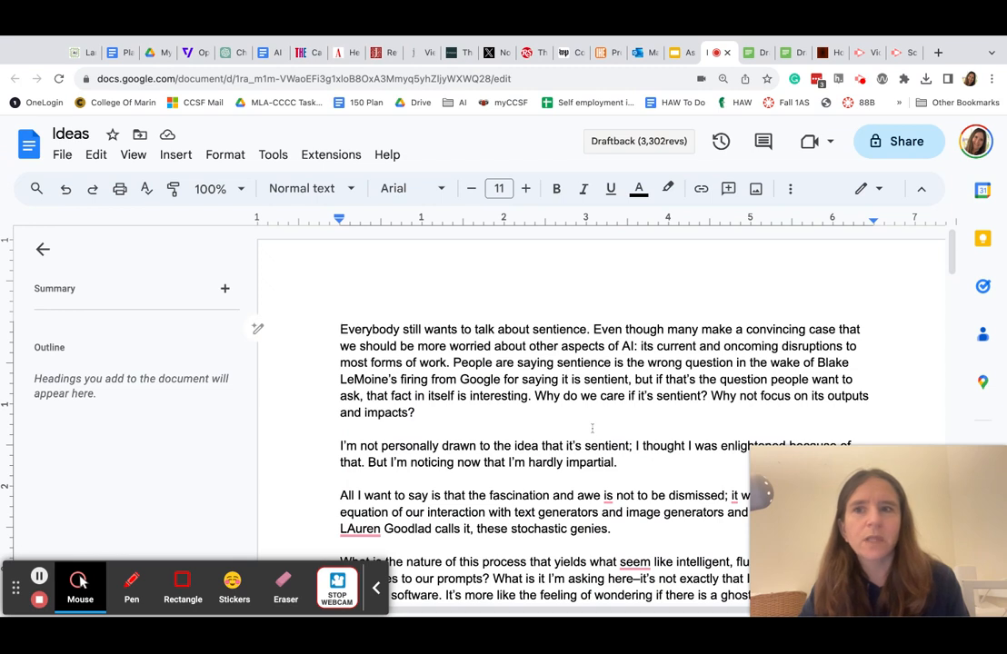